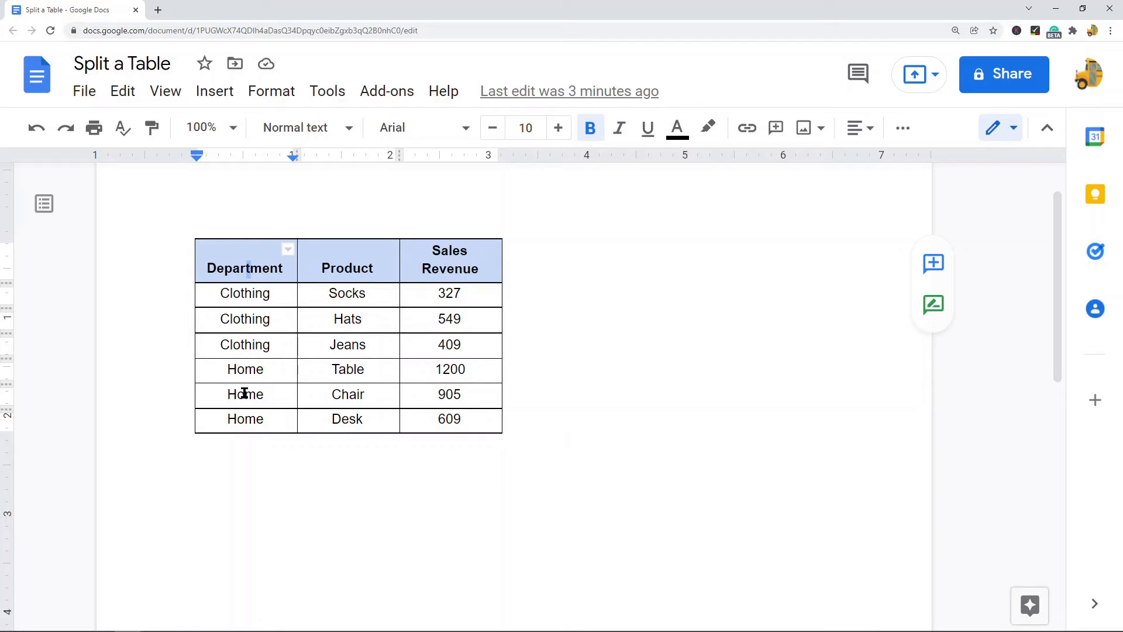
Select the three Home rows to move them out of the Clothing table.
drag(245, 369, 465, 419)
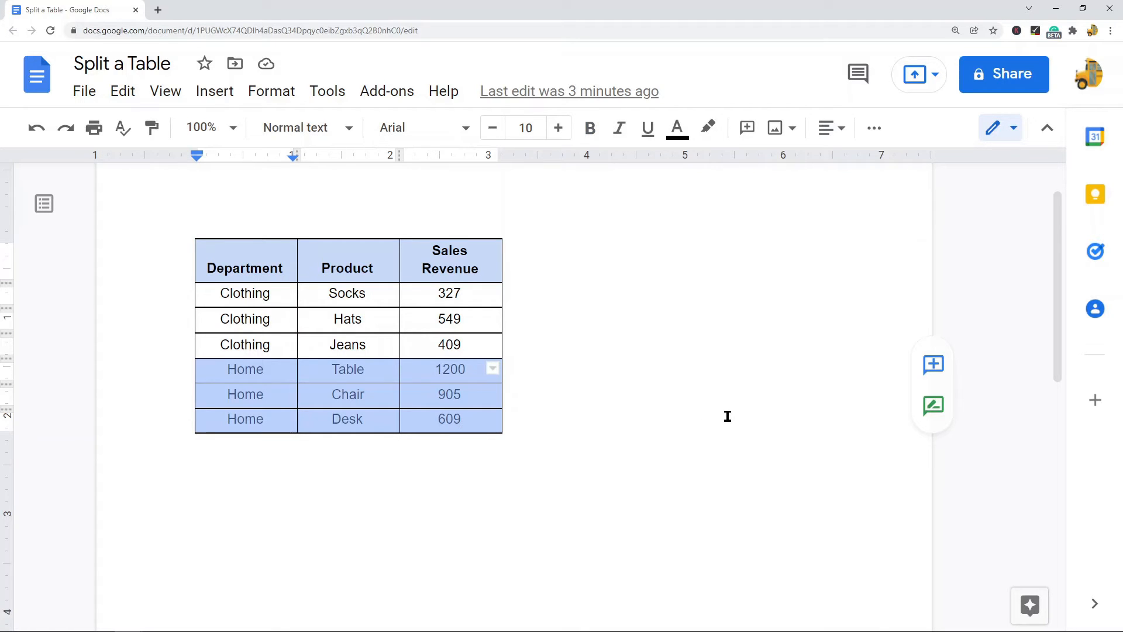
mouse_move(728, 413)
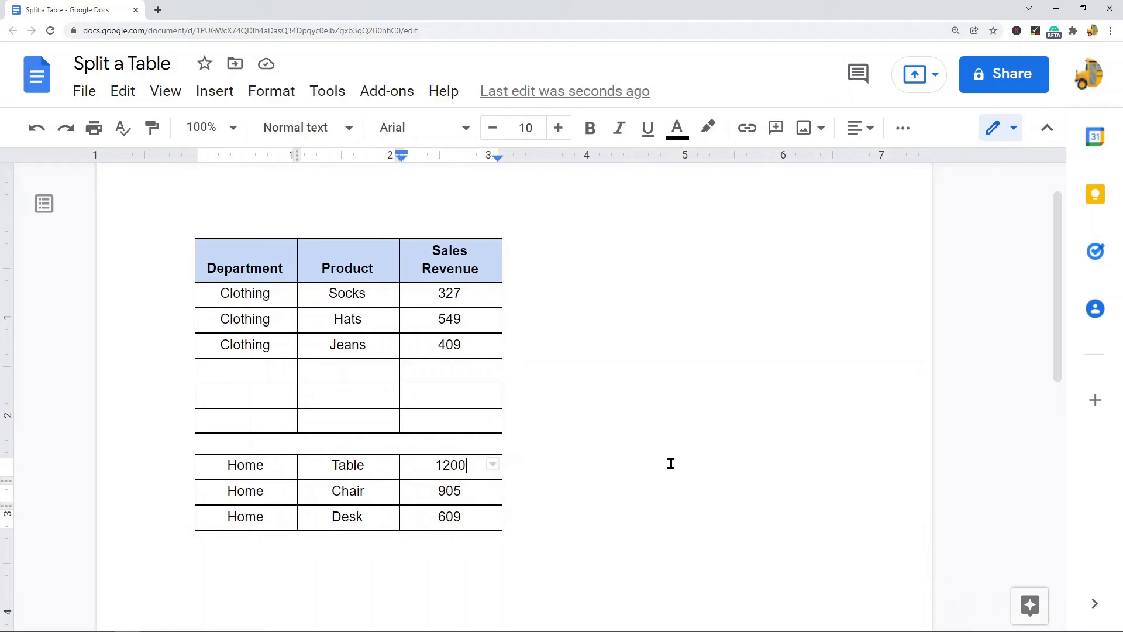
mouse_move(467, 420)
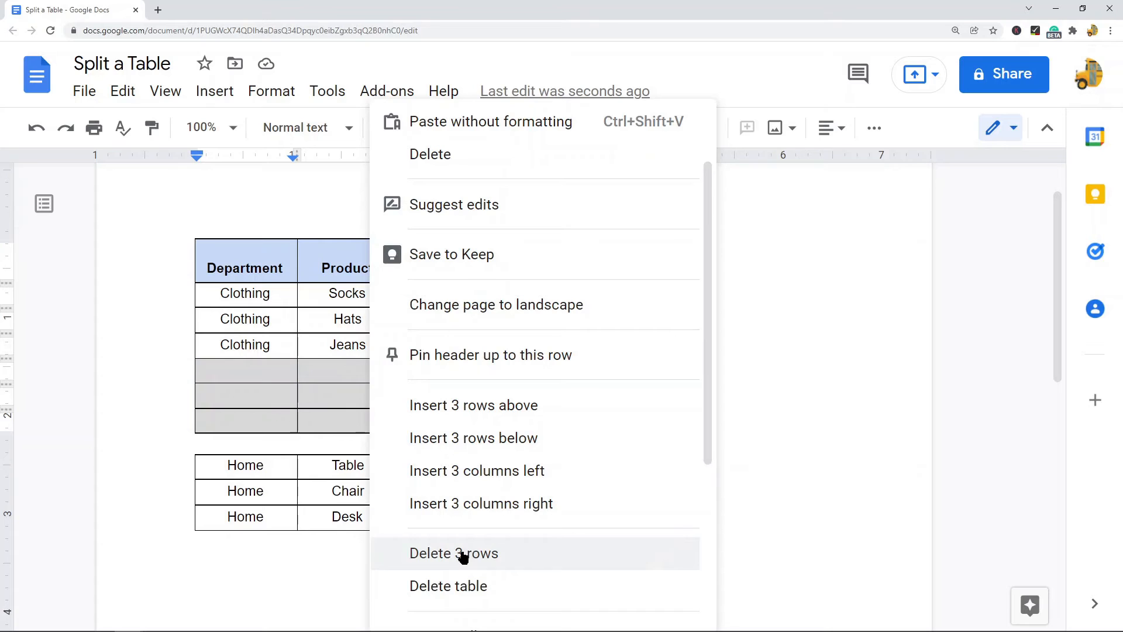
Delete the three leftover empty rows from the Clothing table.
click(454, 553)
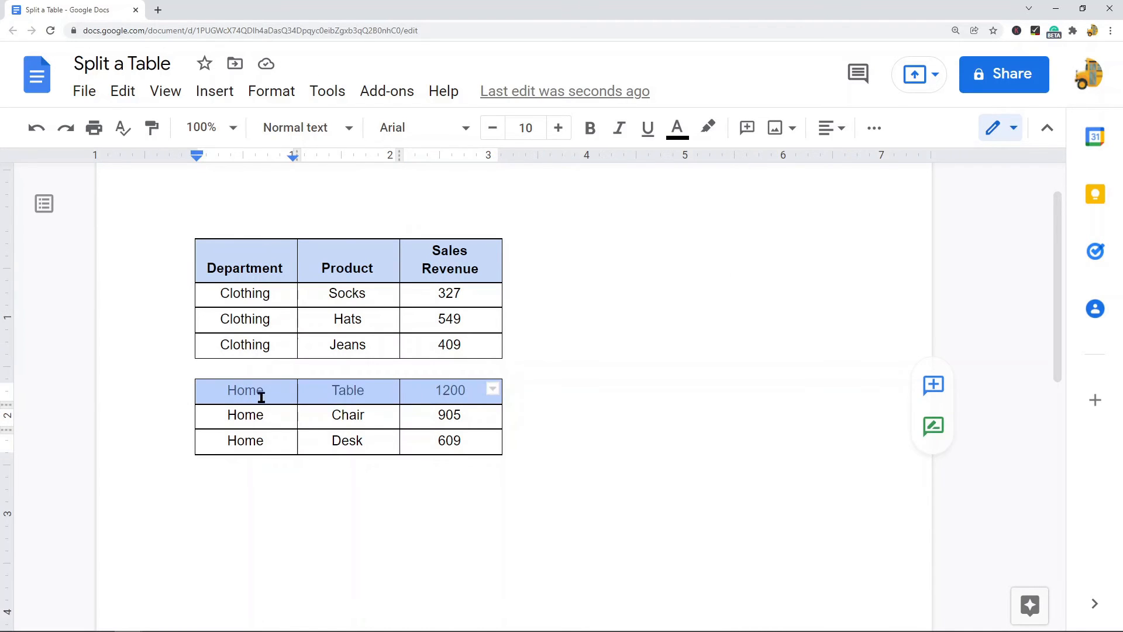
Bring up the row context menu on the first Home row (Table, 1200).
right_click(245, 390)
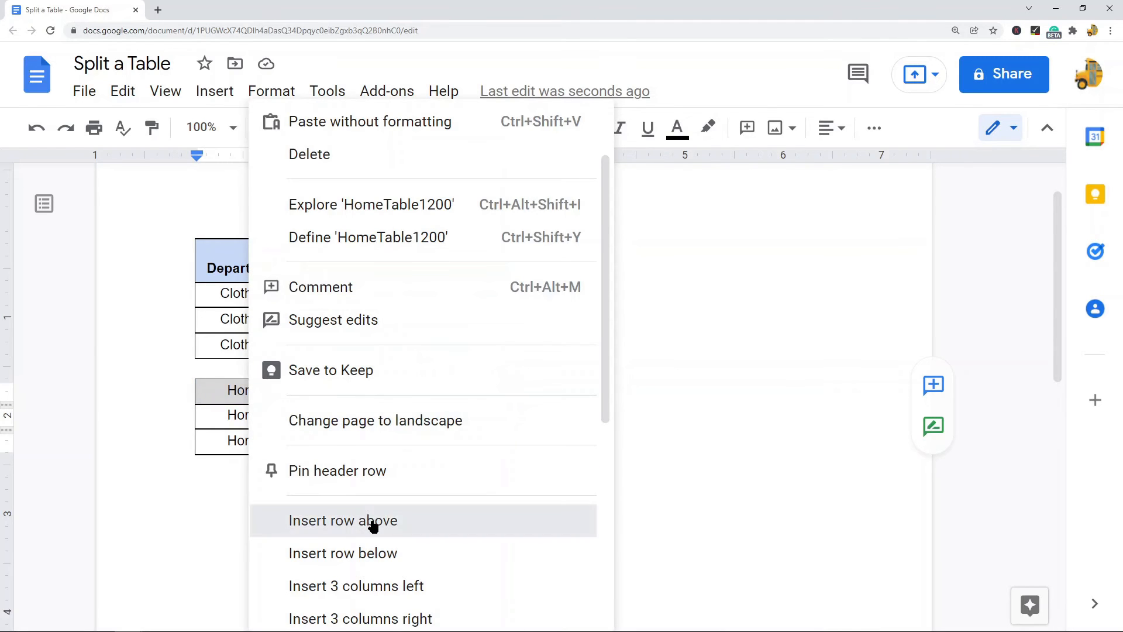